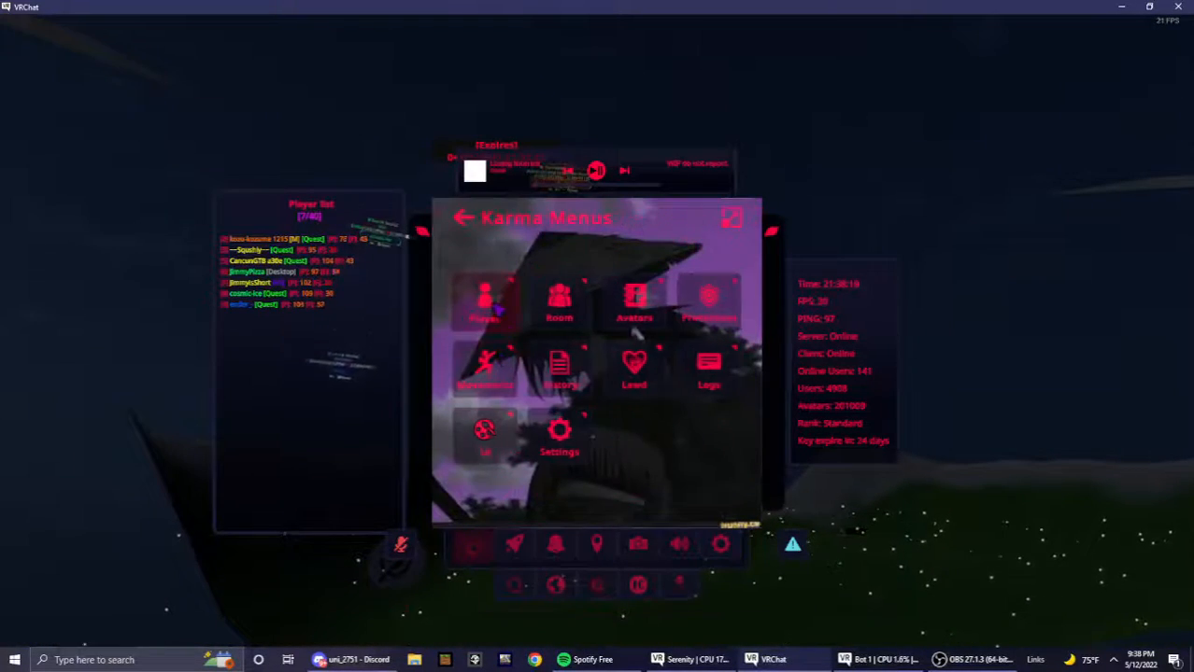
- Select the Player tile in Karma Menus to reach the Player Exploits options
left_click(485, 304)
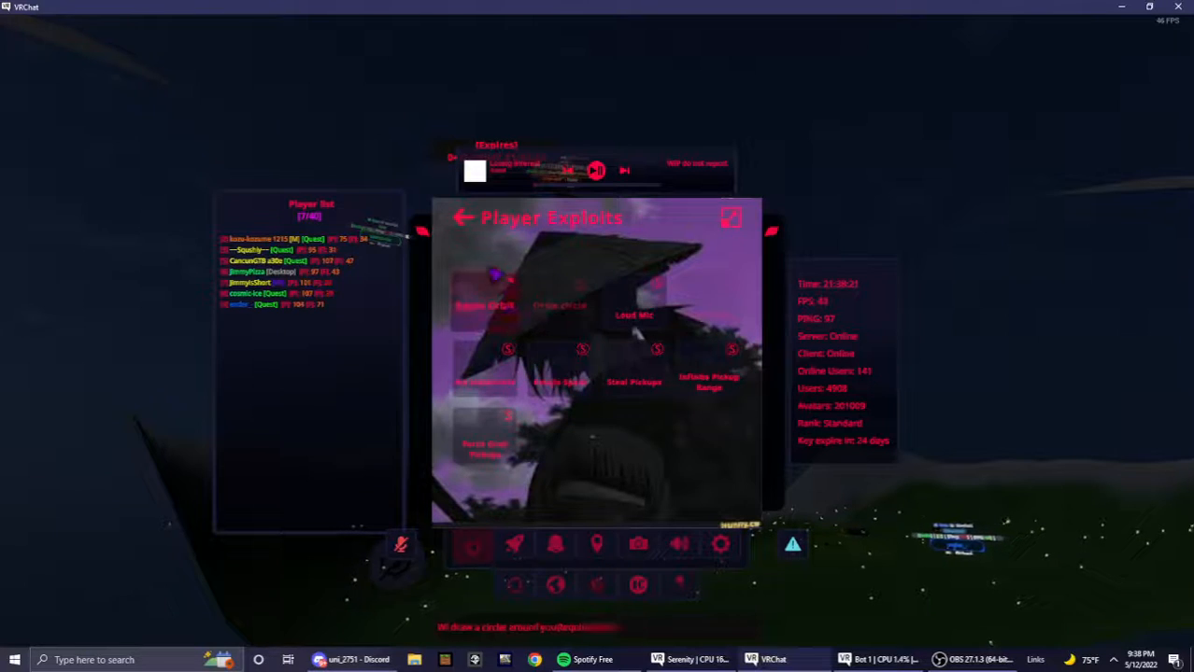